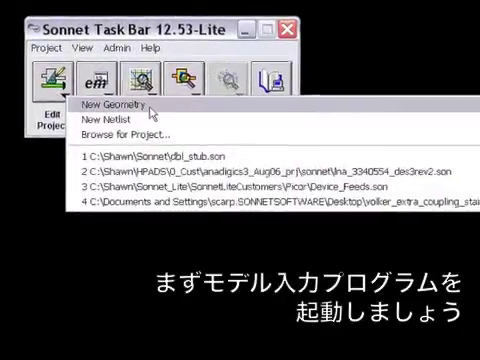
# Create a new geometry project, choosing to draw the circuit manually in Sonnet.
pyautogui.click(113, 103)
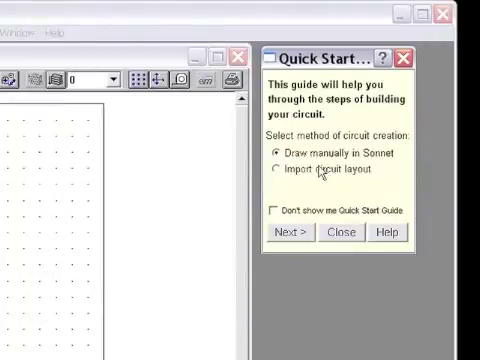
pyautogui.moveTo(335, 190)
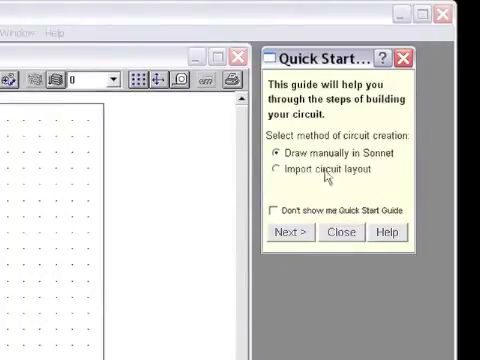
pyautogui.moveTo(375, 170)
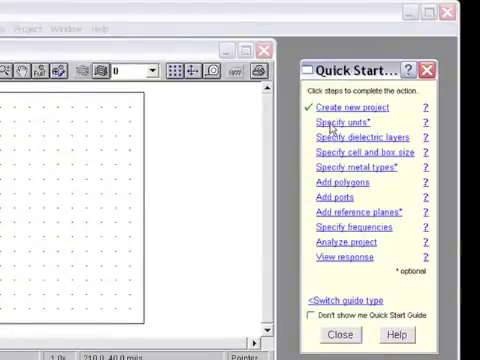
# Keep mils for length and GHz for frequency in the Units dialog.
pyautogui.click(342, 123)
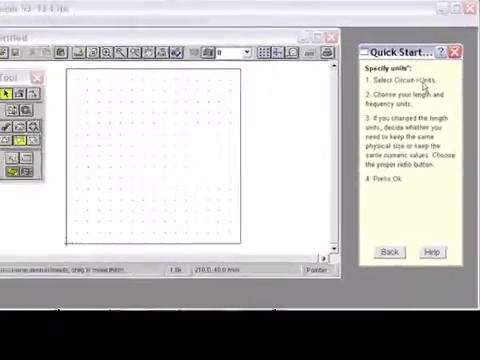
pyautogui.click(154, 29)
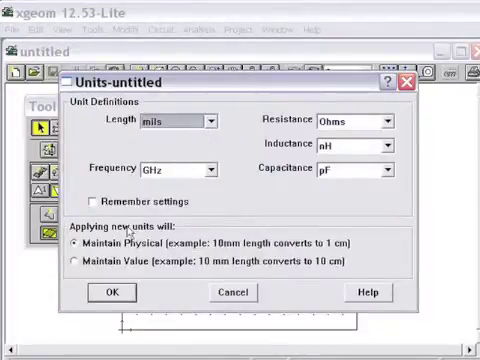
pyautogui.click(114, 293)
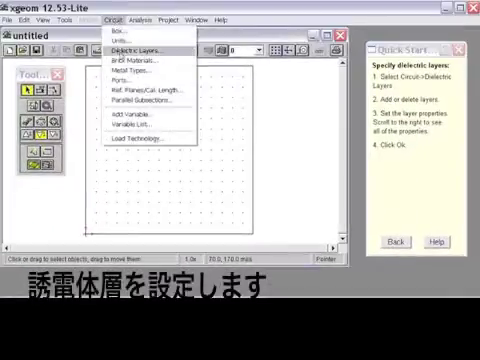
# Open the Dielectric Layers dialog and select the second unnamed layer for editing.
pyautogui.click(130, 60)
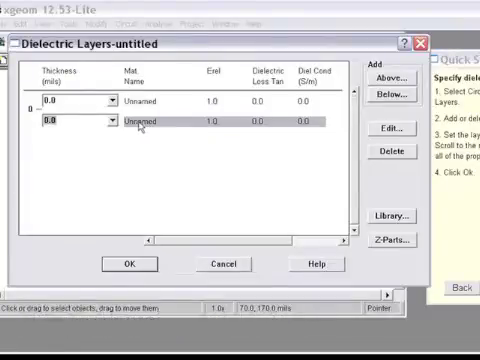
pyautogui.click(395, 130)
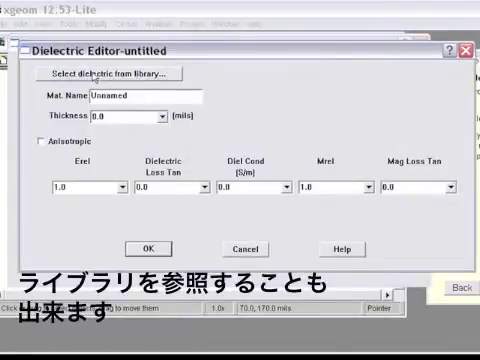
# Make one layer 25-mil Alumina (99.5%) from the library and the other 250-mil Air.
pyautogui.click(118, 74)
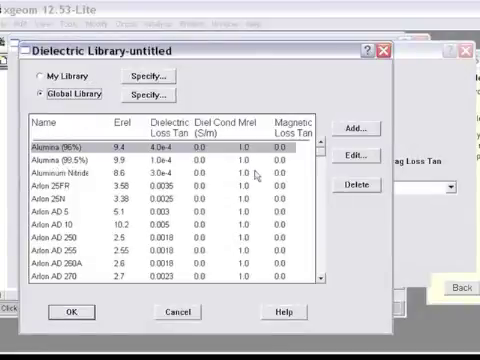
pyautogui.scroll(-3)
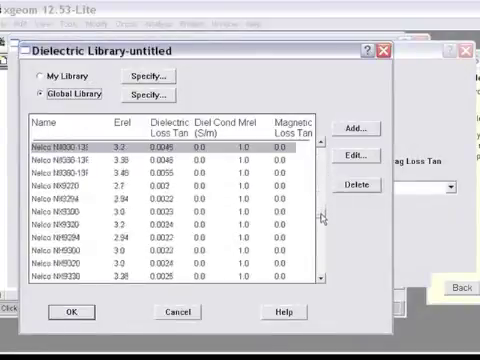
pyautogui.scroll(-3)
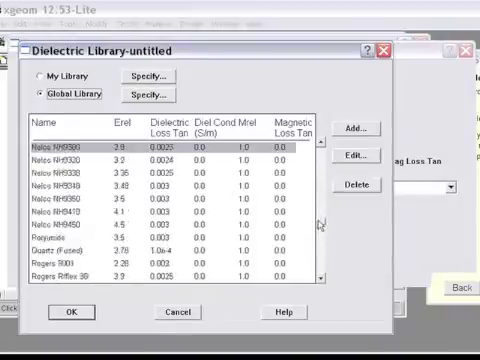
pyautogui.scroll(3)
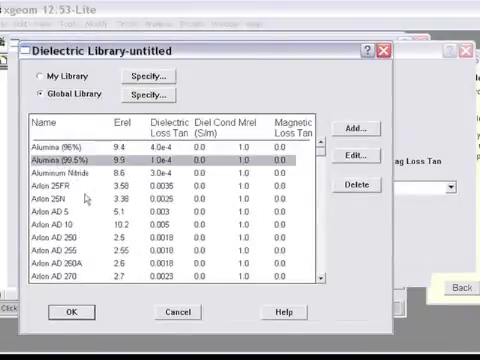
pyautogui.click(369, 155)
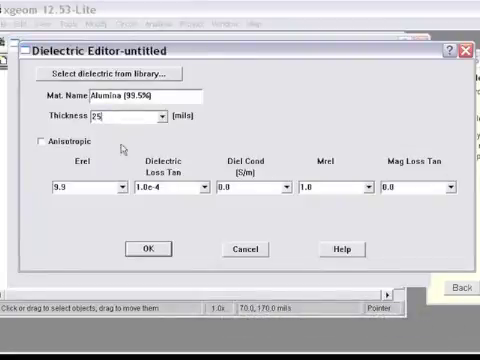
pyautogui.click(159, 247)
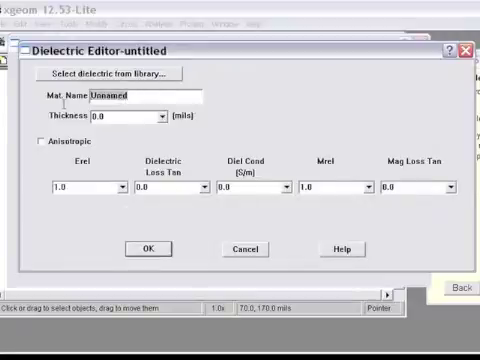
pyautogui.write('Air')
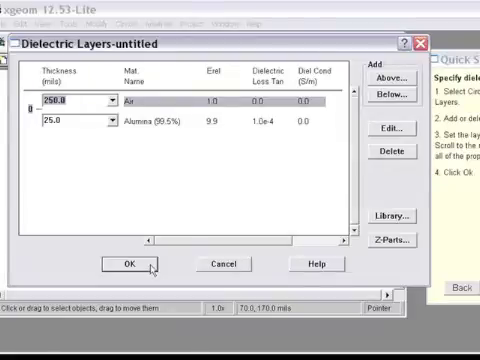
# Accept the 250-mil Air over 25-mil Alumina layer stack.
pyautogui.click(123, 264)
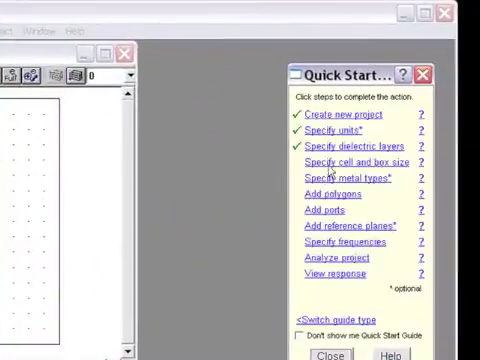
# Set 5-mil cells and a 500 by 500 mil box.
pyautogui.click(349, 161)
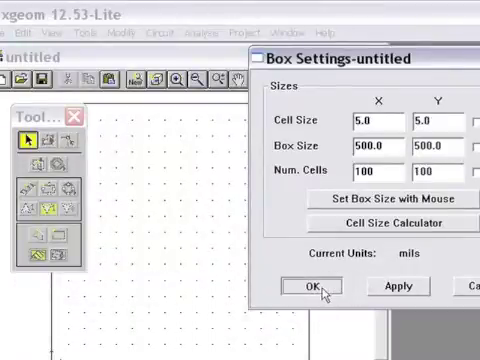
pyautogui.click(305, 287)
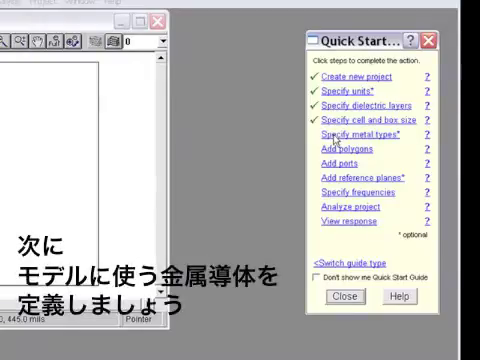
# Add Gold from the global metal library as a 0.1-mil metal type.
pyautogui.click(348, 131)
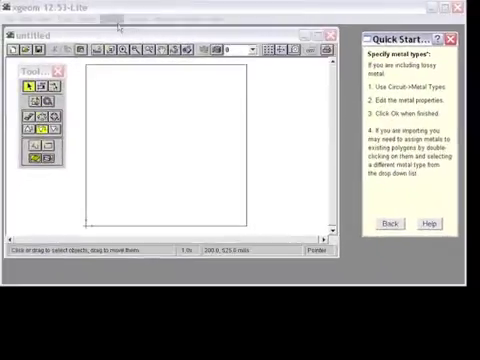
pyautogui.click(154, 11)
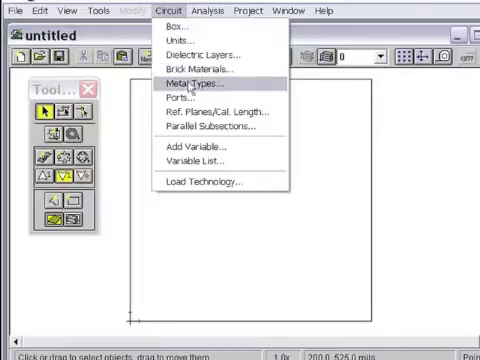
pyautogui.click(188, 81)
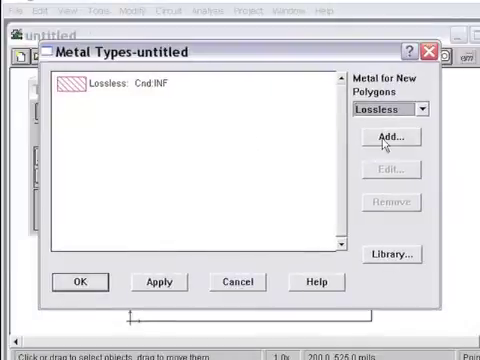
pyautogui.click(385, 136)
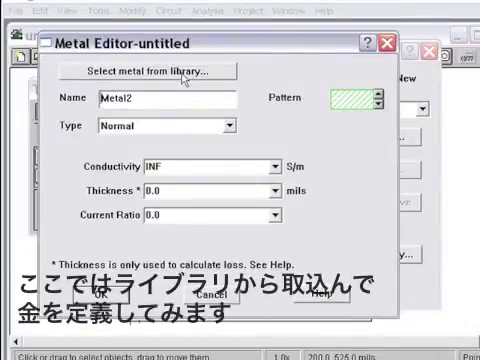
pyautogui.click(160, 69)
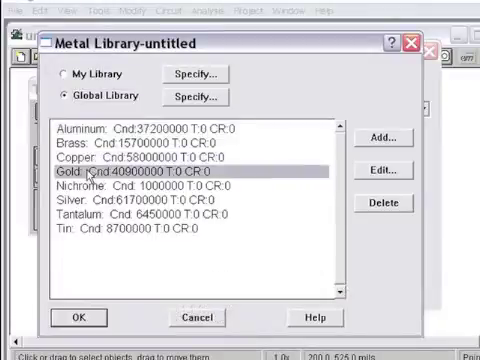
pyautogui.click(384, 170)
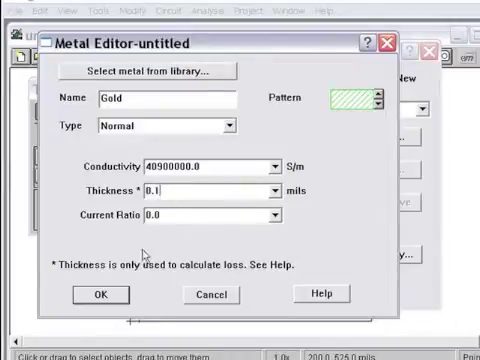
pyautogui.click(98, 293)
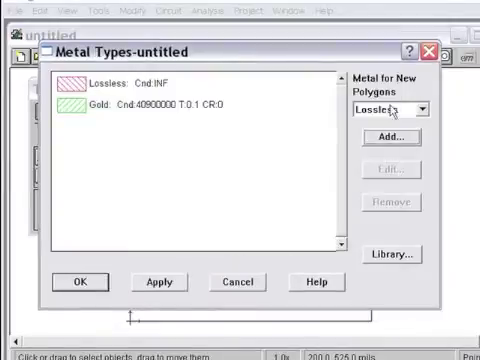
# Make Gold the metal for new polygons and confirm the metal settings.
pyautogui.click(419, 109)
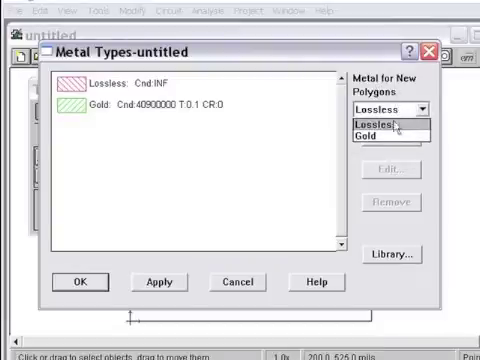
pyautogui.click(379, 135)
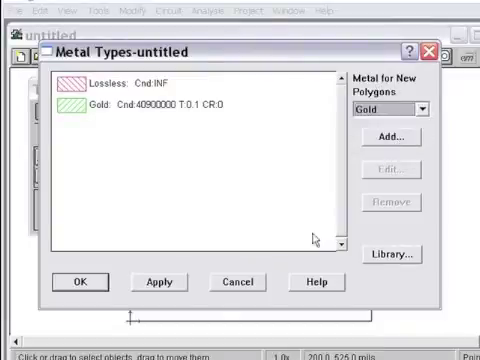
pyautogui.click(78, 281)
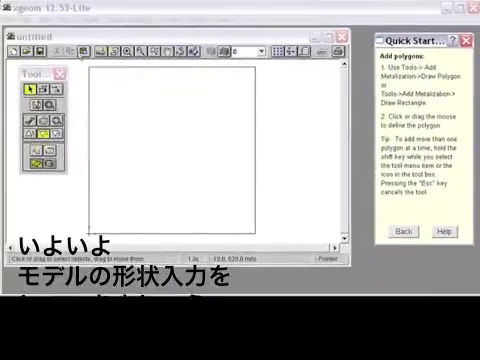
pyautogui.click(72, 17)
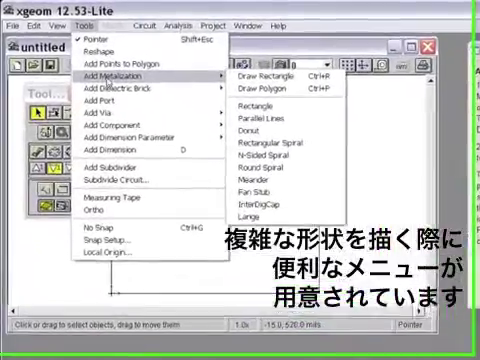
pyautogui.moveTo(268, 122)
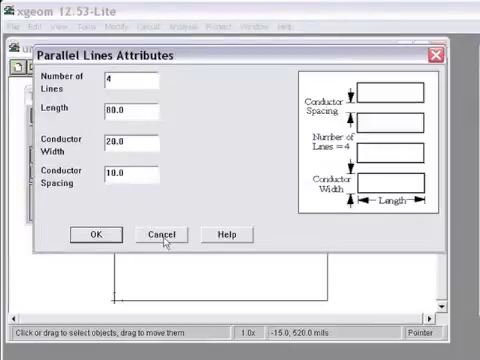
pyautogui.click(156, 233)
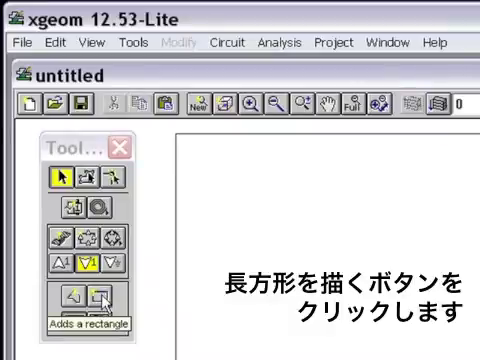
# Draw the horizontal through line and a 25×200-mil stub above it, then copy the stub.
pyautogui.click(98, 293)
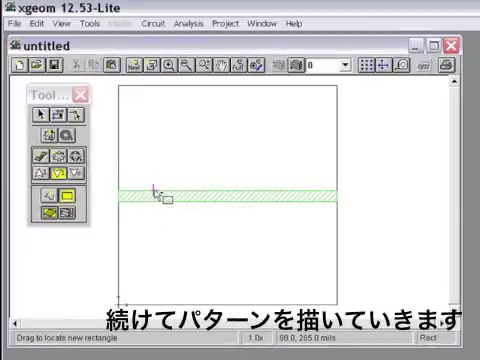
pyautogui.moveTo(152, 190); pyautogui.dragTo(165, 107)
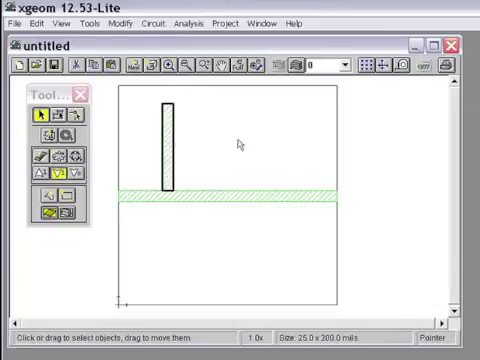
pyautogui.click(85, 66)
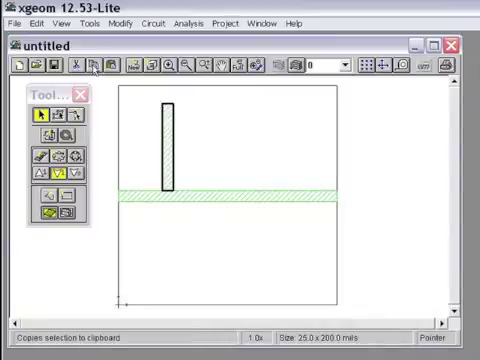
pyautogui.click(165, 140)
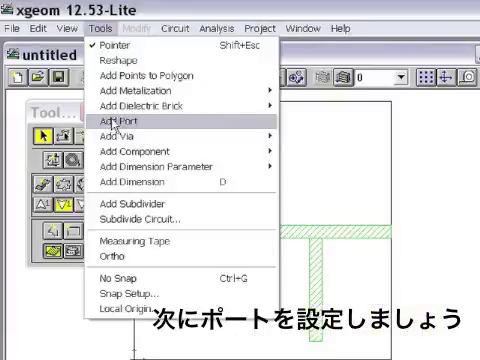
# Place ports 1 and 2 at both ends of the horizontal line.
pyautogui.click(130, 121)
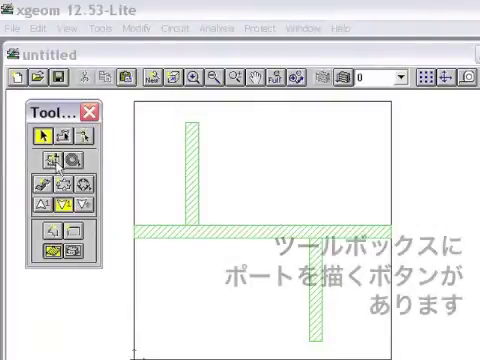
pyautogui.moveTo(50, 182)
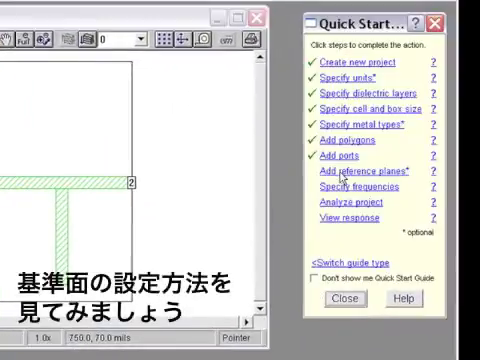
pyautogui.click(357, 175)
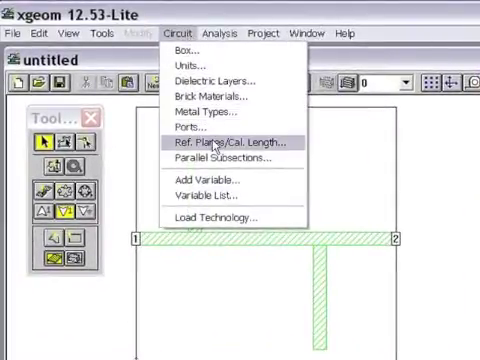
# Fix the left port's reference plane at 100 mils, set the right likewise.
pyautogui.click(233, 147)
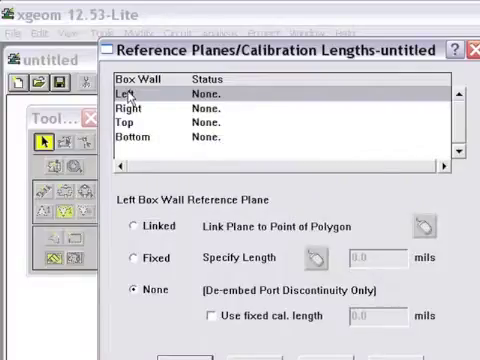
pyautogui.click(133, 227)
pyautogui.write('100')
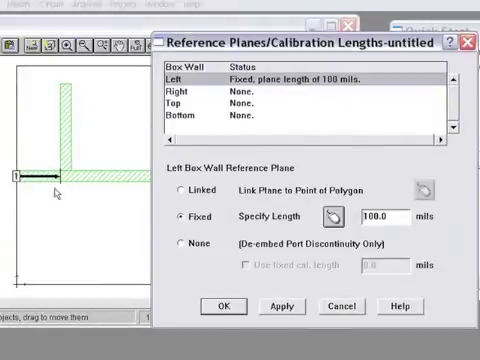
pyautogui.click(200, 90)
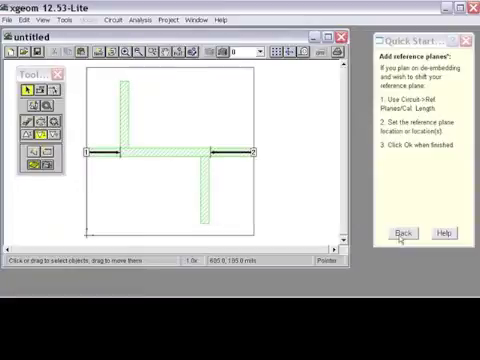
# Set an adaptive ABS sweep from 1 to 10 GHz with Compute Current Density enabled.
pyautogui.click(404, 233)
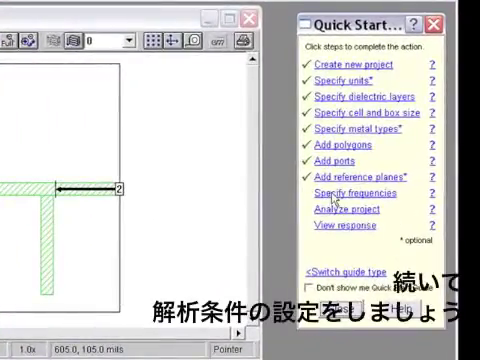
pyautogui.click(354, 193)
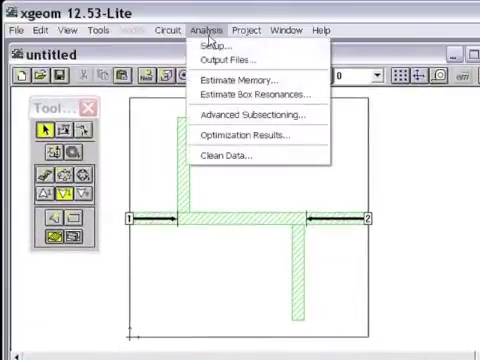
pyautogui.click(213, 44)
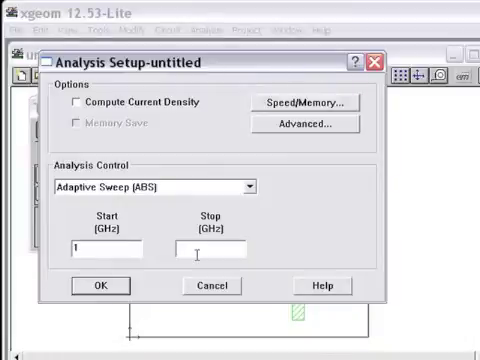
pyautogui.write('10')
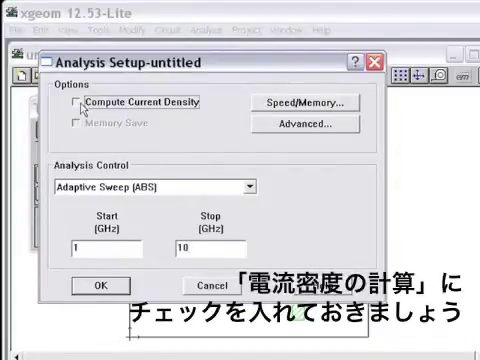
pyautogui.click(78, 102)
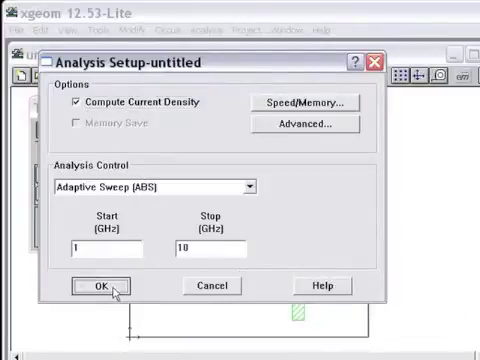
pyautogui.click(97, 285)
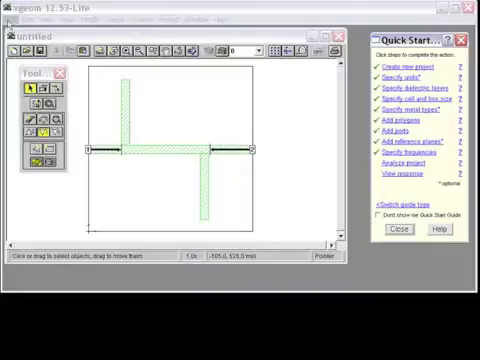
# Save the circuit as stub_tuner.son and estimate the analysis memory requirement.
pyautogui.click(22, 28)
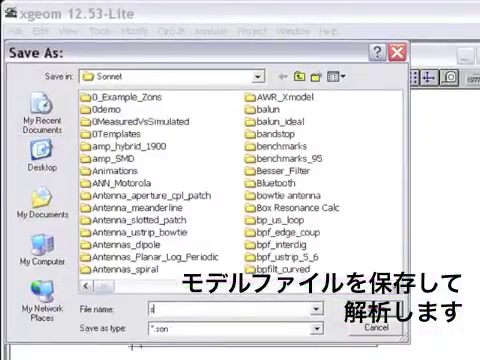
pyautogui.write('stub_tuned')
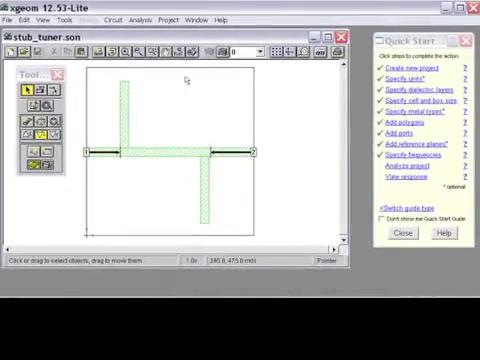
pyautogui.click(163, 26)
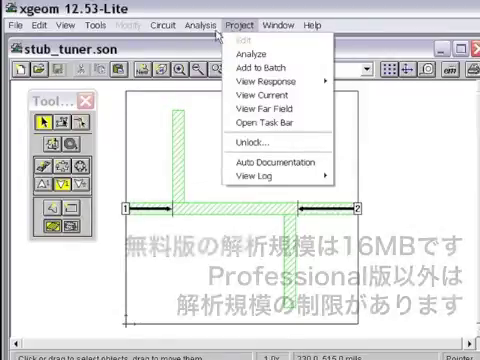
pyautogui.click(184, 20)
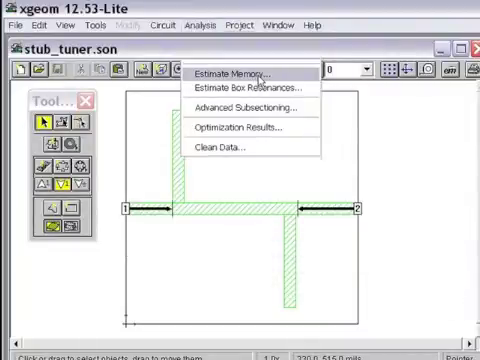
pyautogui.click(240, 71)
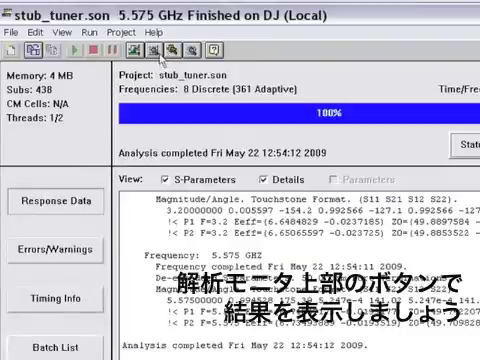
pyautogui.moveTo(175, 52)
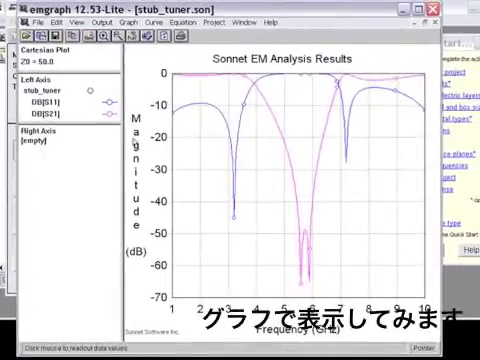
# Select the DB[S21] curve and preview the Touchstone S-parameter file's parameter types.
pyautogui.click(48, 94)
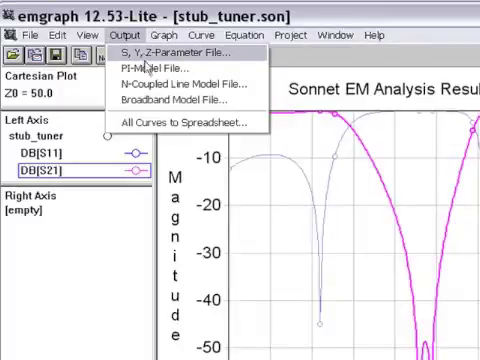
pyautogui.click(180, 52)
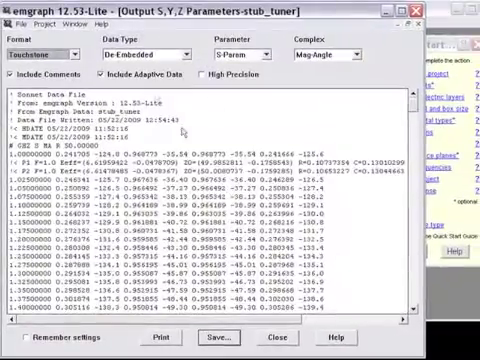
pyautogui.click(247, 52)
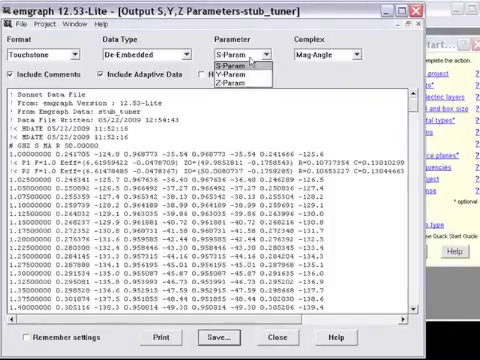
pyautogui.click(235, 64)
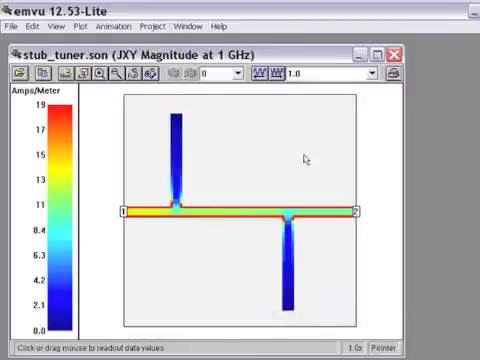
pyautogui.moveTo(294, 179)
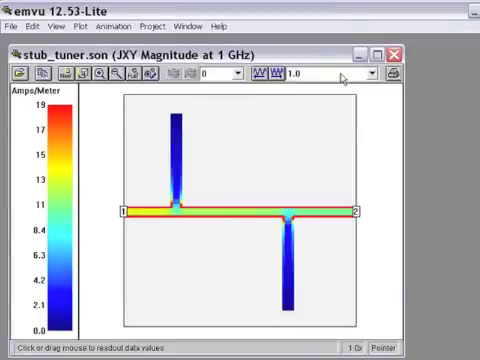
# Pick 3.2 GHz from the analysed frequency list to show its current density.
pyautogui.click(371, 74)
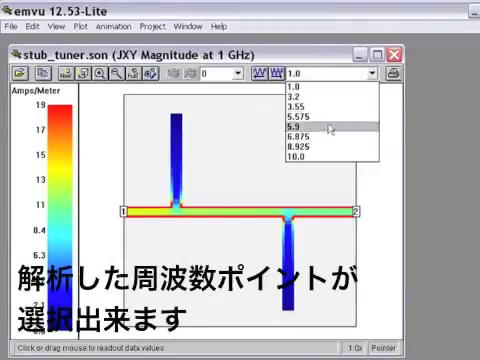
pyautogui.moveTo(320, 96)
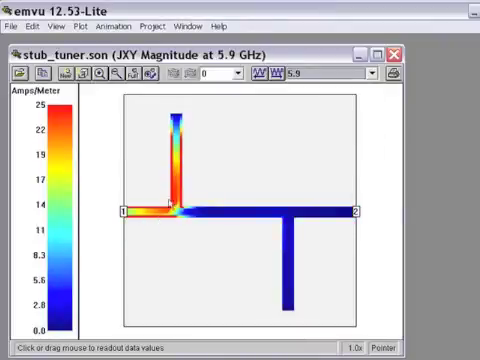
pyautogui.moveTo(210, 180)
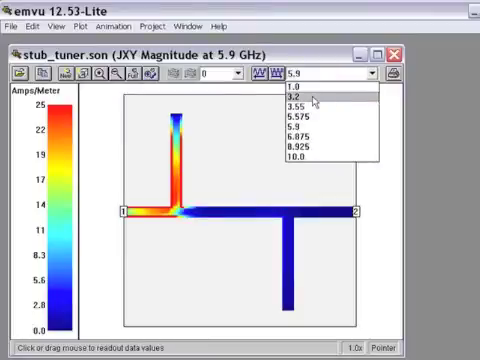
pyautogui.click(296, 95)
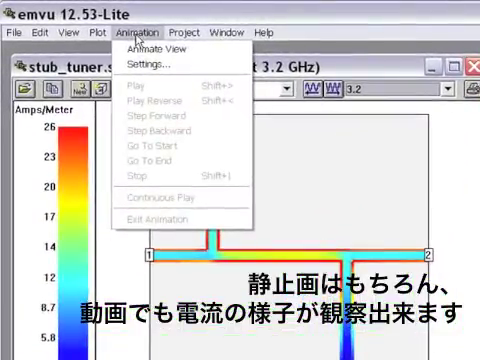
# Animate the 3.2 GHz current over an 18-step time half cycle, then revisit animation settings.
pyautogui.click(159, 66)
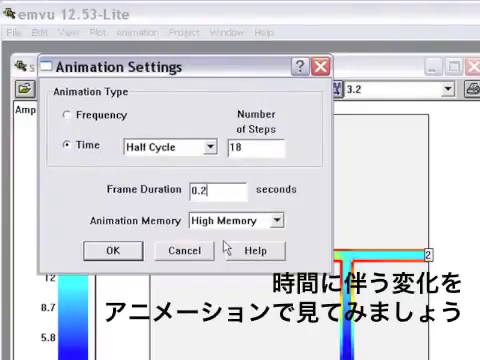
pyautogui.click(113, 251)
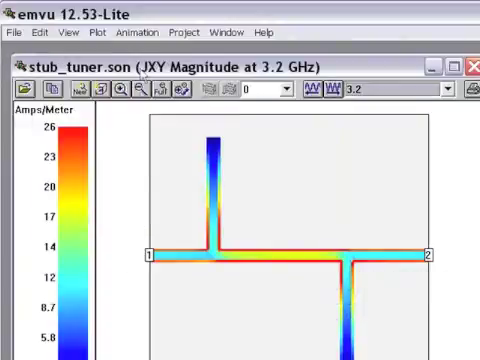
pyautogui.click(136, 31)
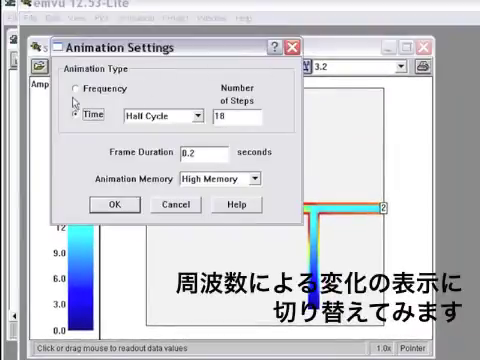
pyautogui.click(113, 205)
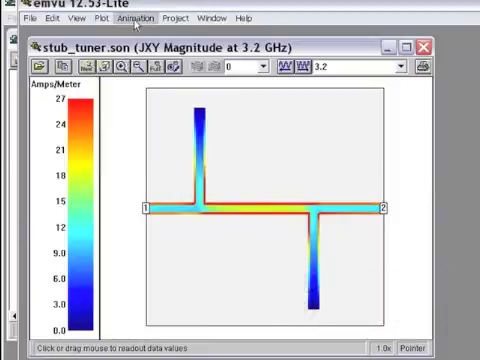